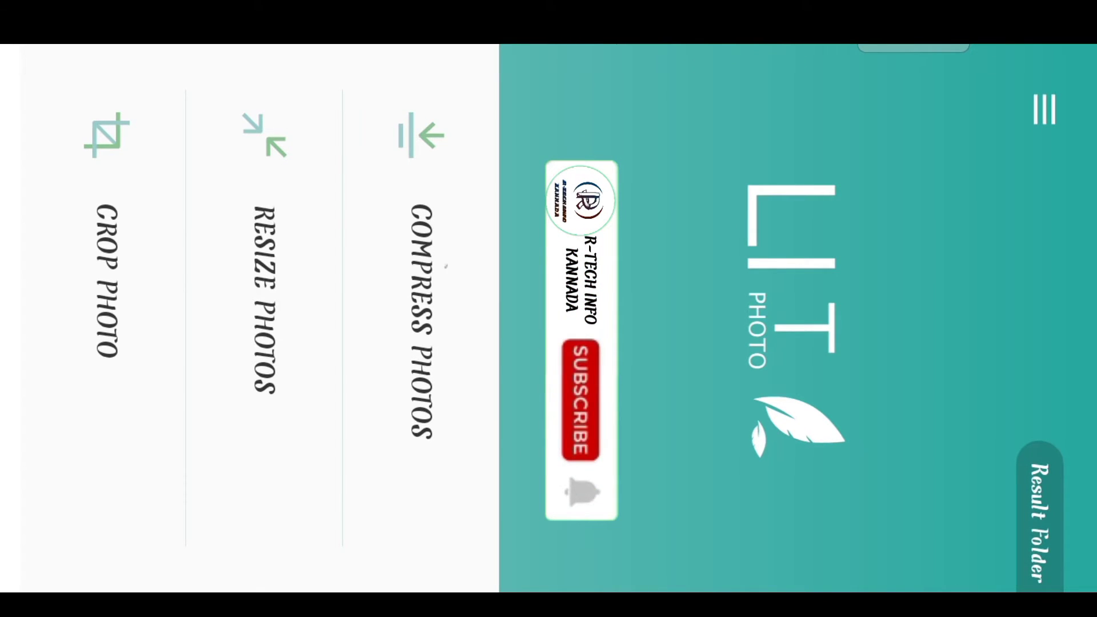
# Step: Start a Compress Photos job to bring up the Select Photos gallery
pyautogui.click(580, 404)
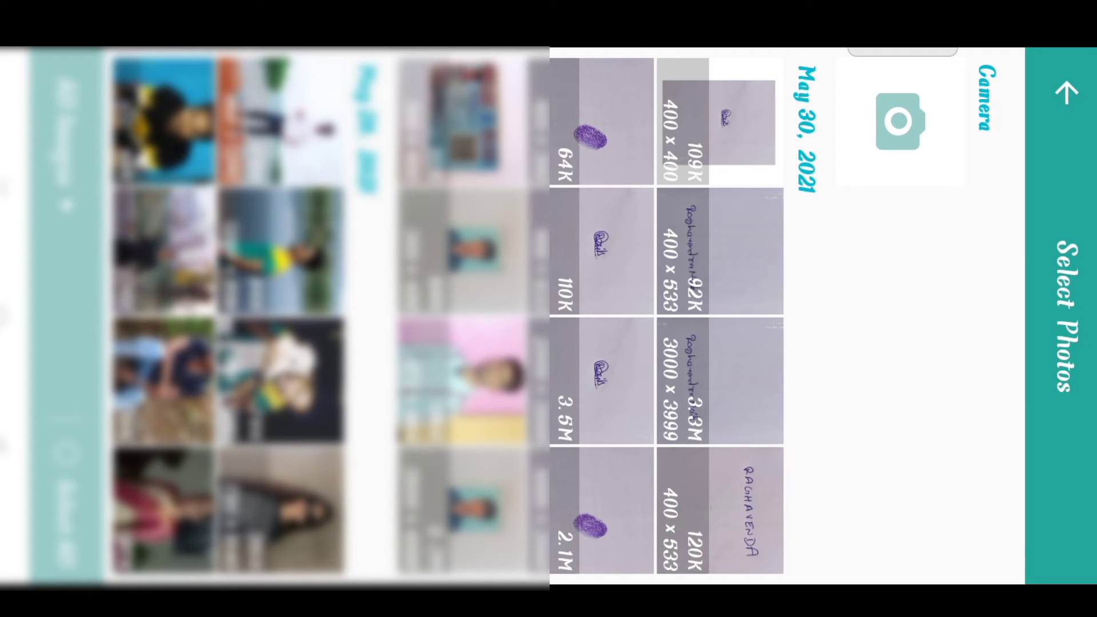
# Step: Select two gallery photos and confirm to show Compression Options at 80% quality
pyautogui.click(604, 527)
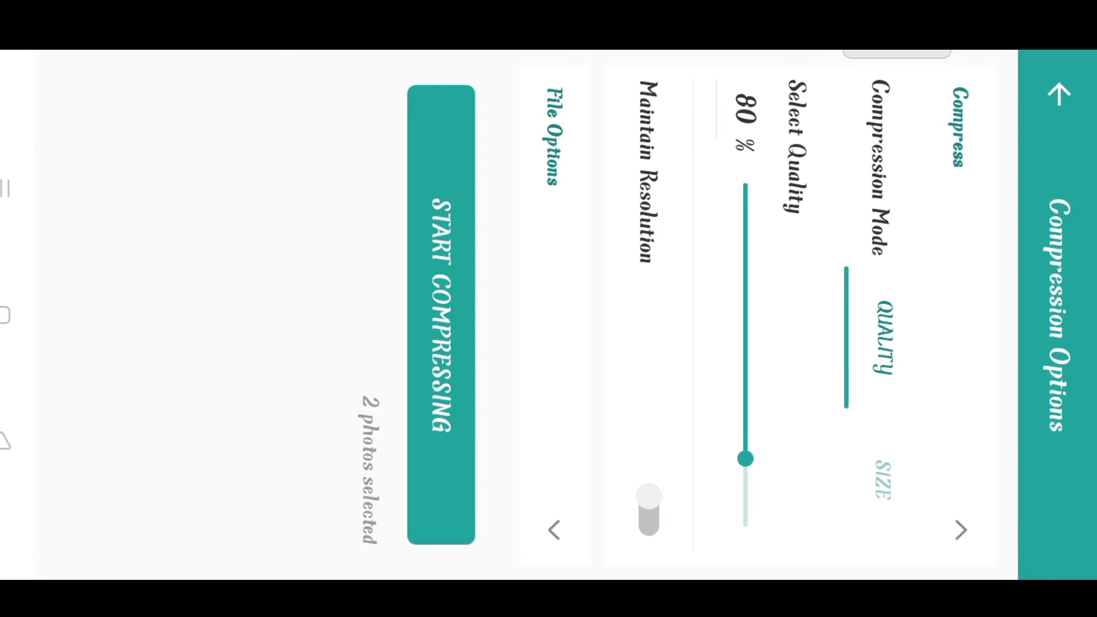
# Step: Compress both photos by SIZE mode to a 500 KB target, then return home
pyautogui.click(880, 490)
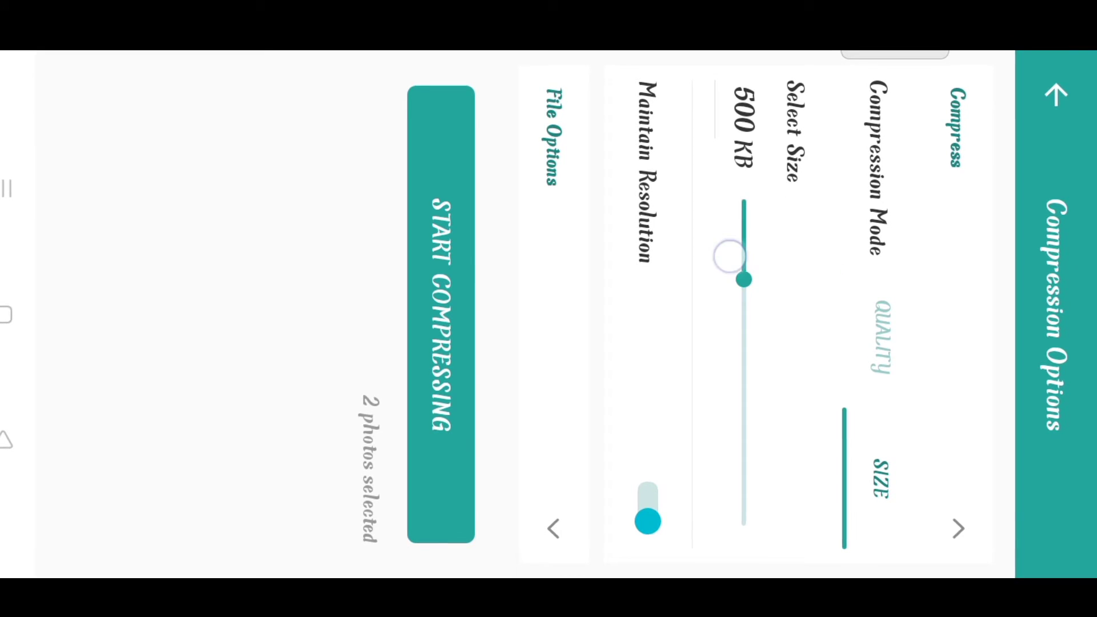
pyautogui.moveTo(741, 279); pyautogui.dragTo(739, 240)
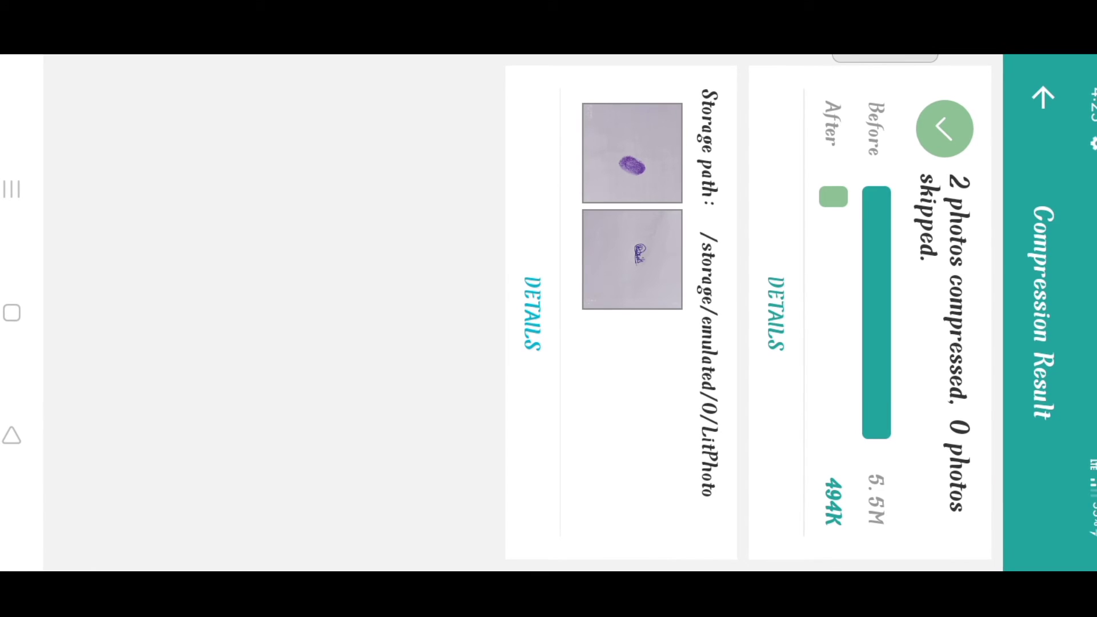
pyautogui.click(945, 129)
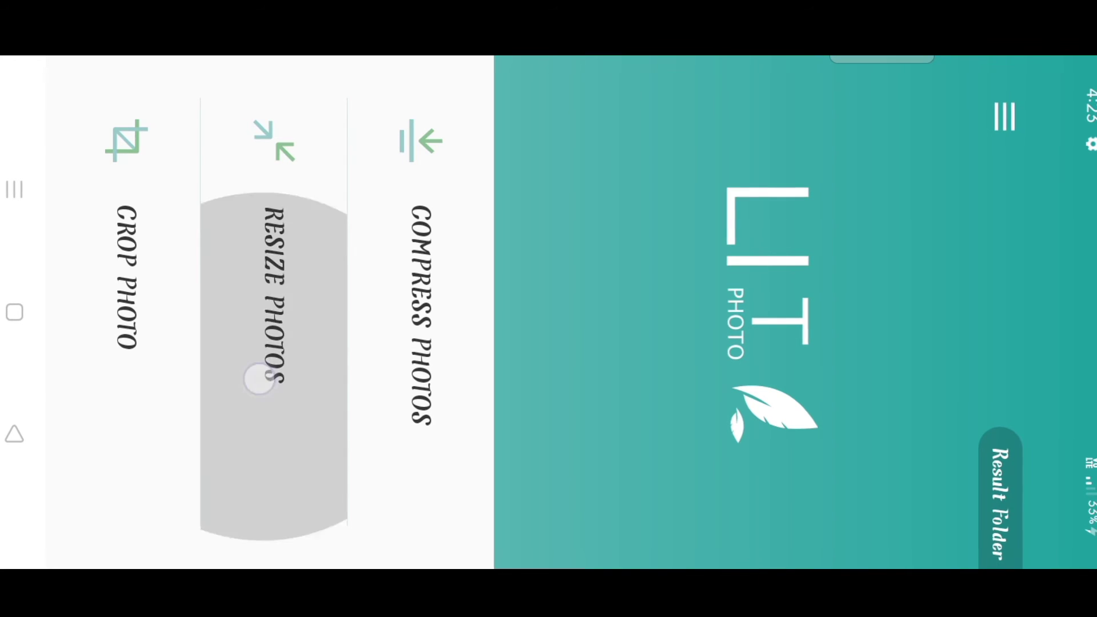
# Step: Resize the two photos in PIXEL mode with width and height 400
pyautogui.click(263, 381)
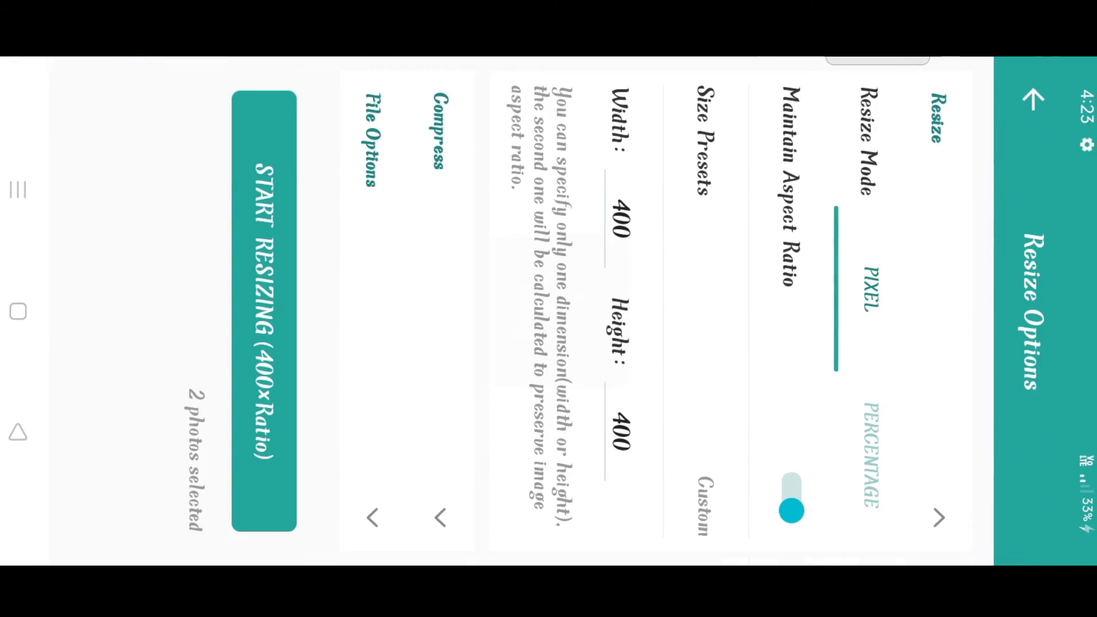
pyautogui.click(610, 228)
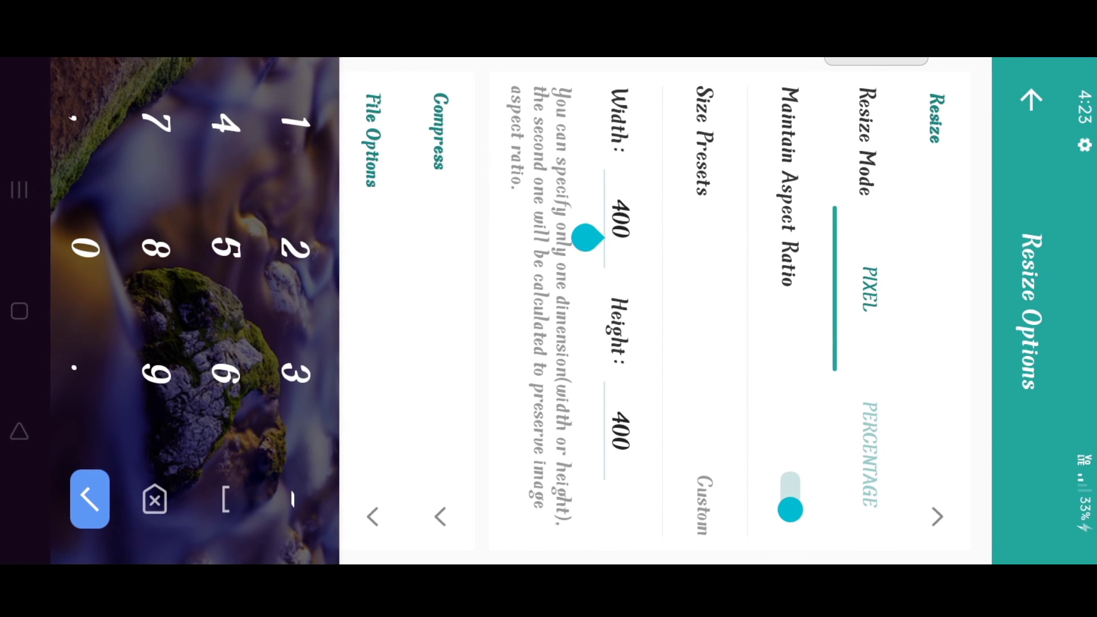